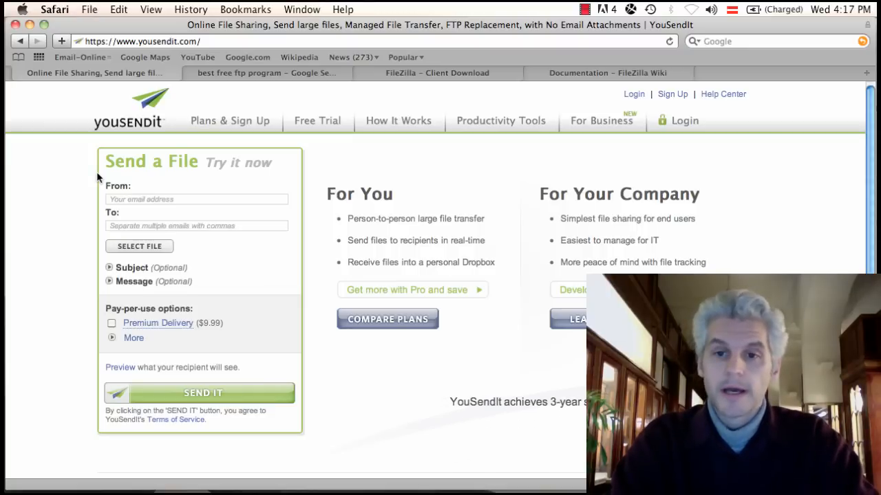
mouse_move(357, 401)
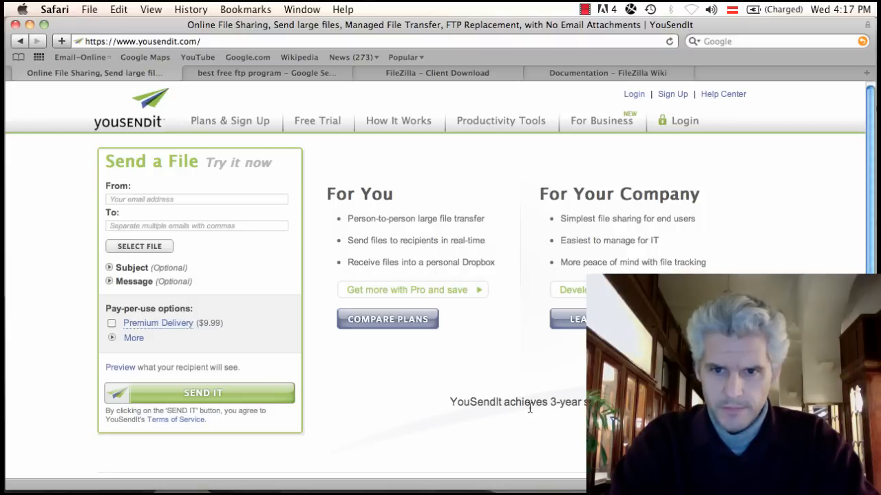
mouse_move(541, 414)
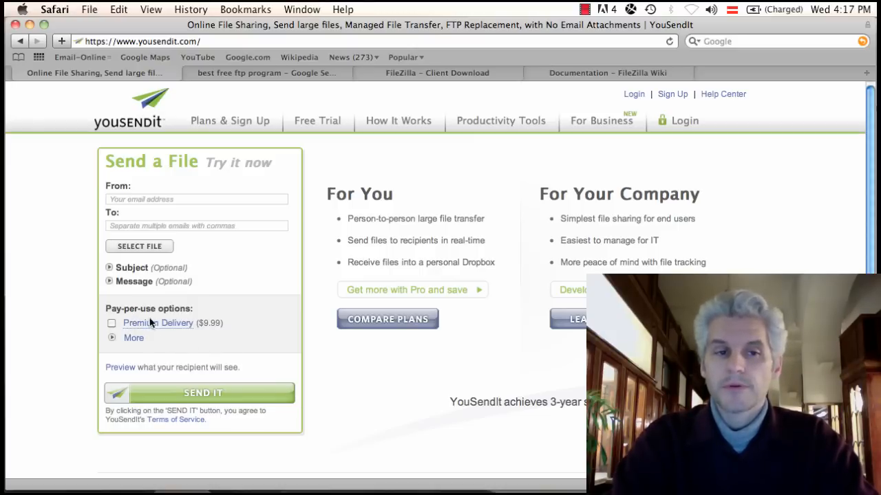
mouse_move(155, 329)
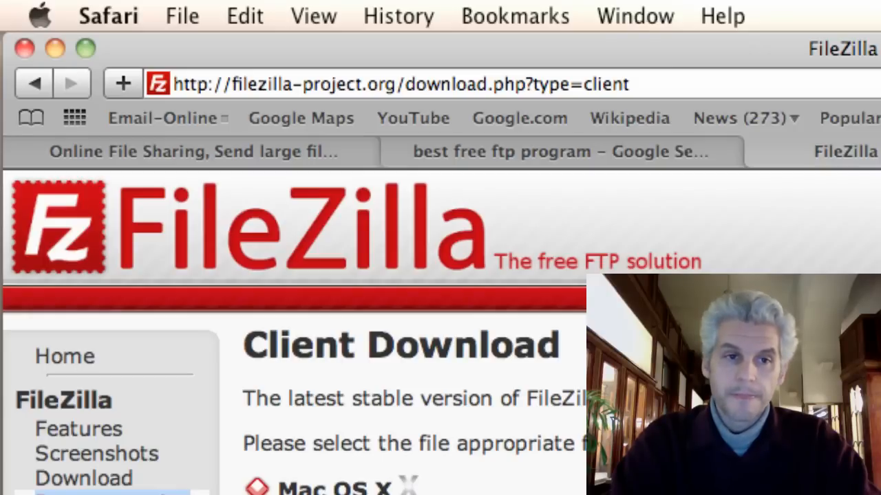
Scroll through the FileZilla Client 3.3.5.1 download links for Mac OS X and Linux
scroll(down, 3)
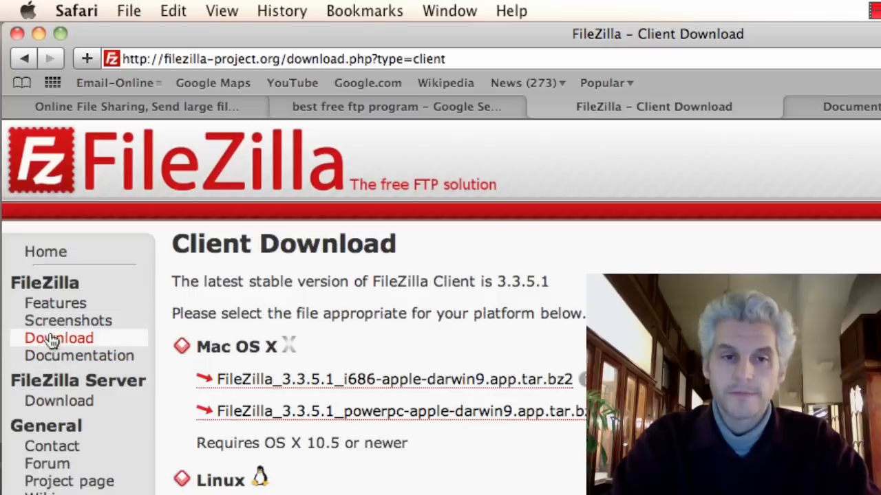
scroll(down, 3)
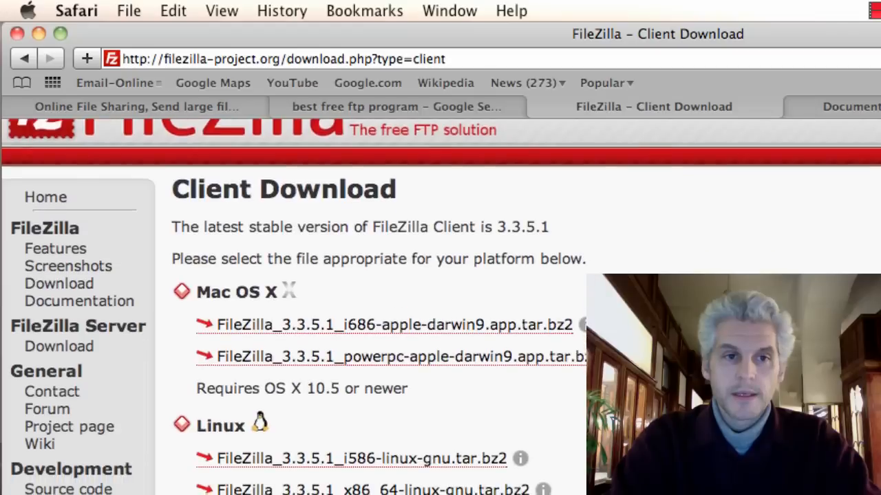
scroll(down, 3)
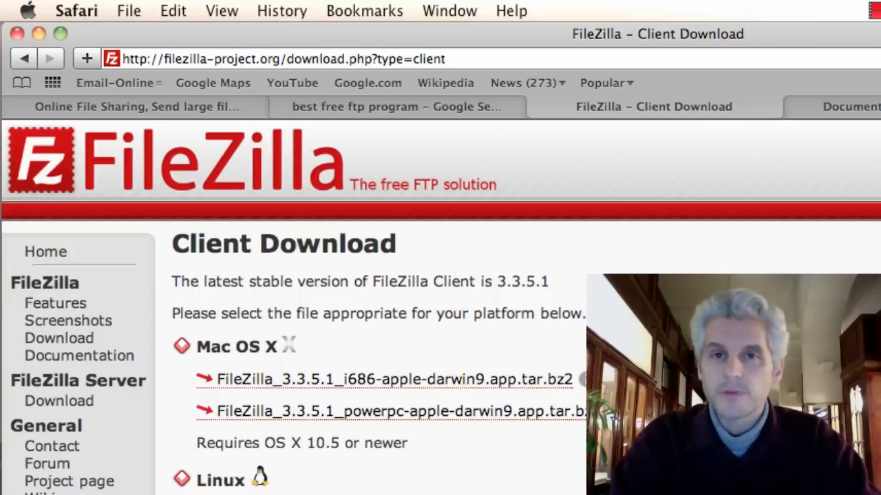
scroll(down, 3)
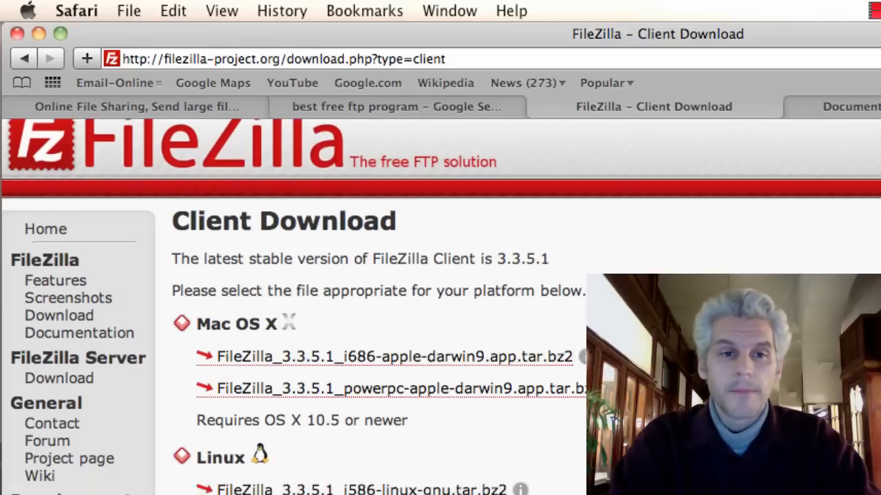
scroll(down, 3)
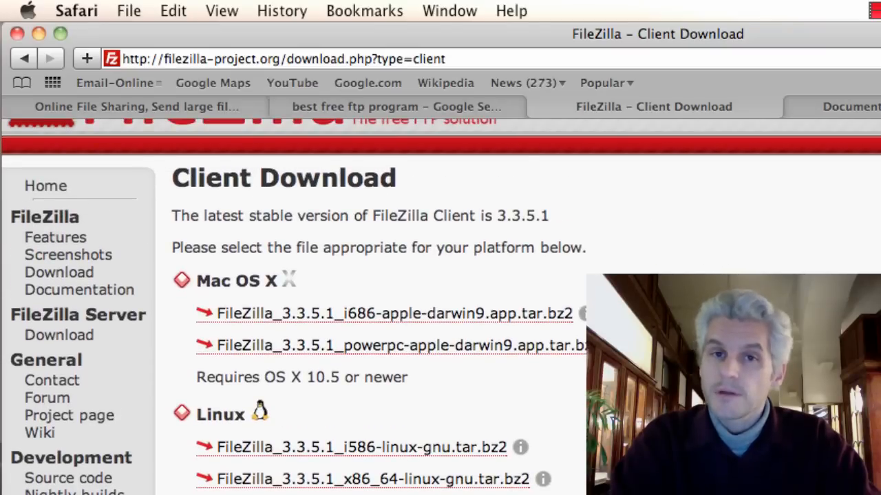
mouse_move(191, 294)
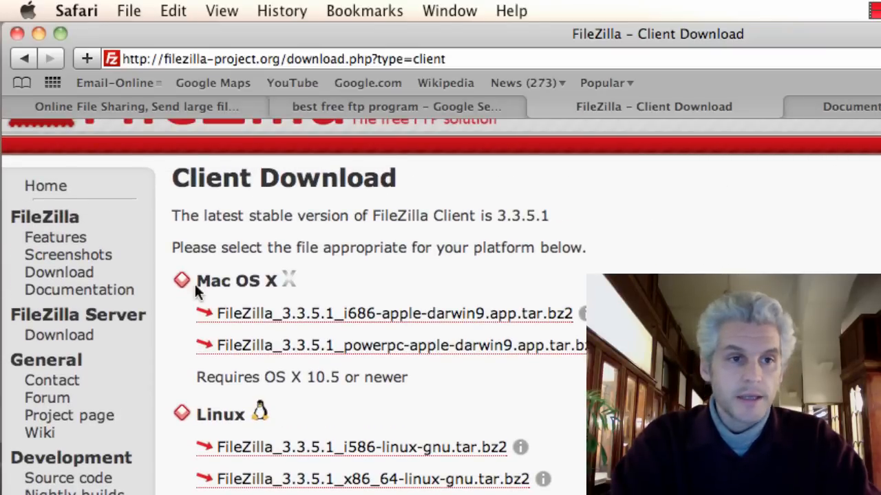
Open Documentation, then the 'Installation on Windows/Linux/Mac OSX' wiki guide, and scroll through it
click(72, 290)
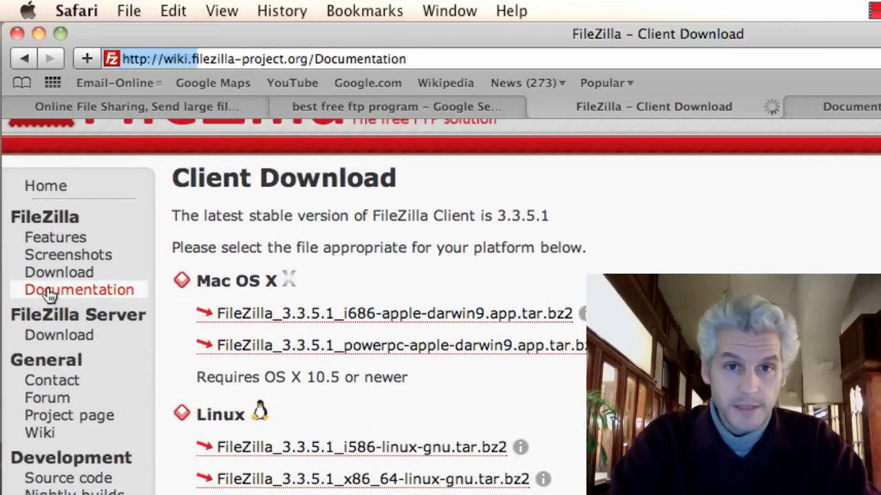
click(78, 289)
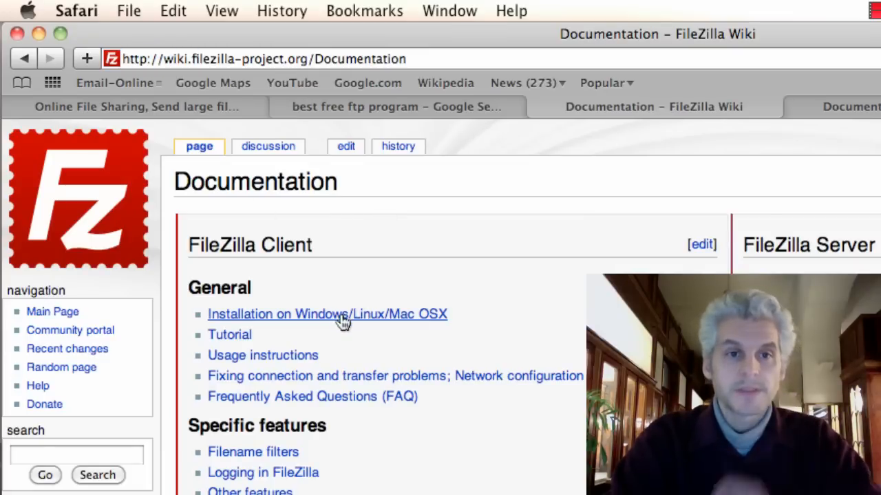
click(327, 314)
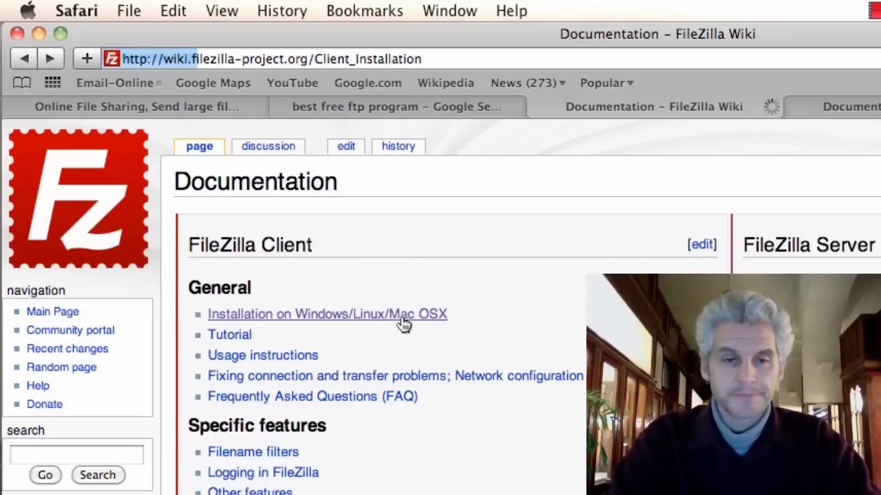
click(327, 314)
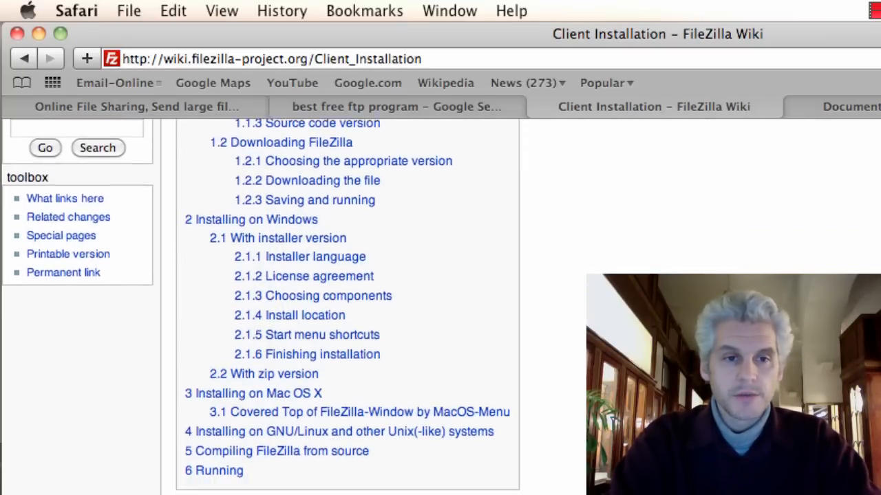
scroll(down, 3)
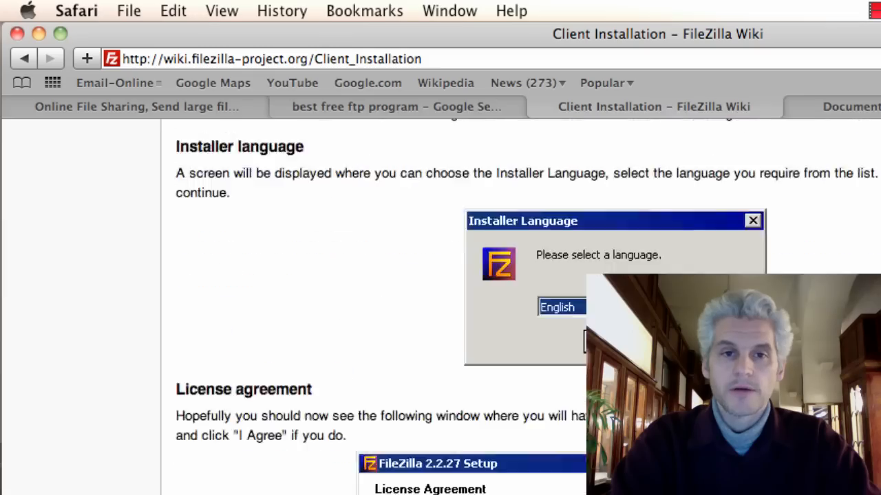
scroll(down, 3)
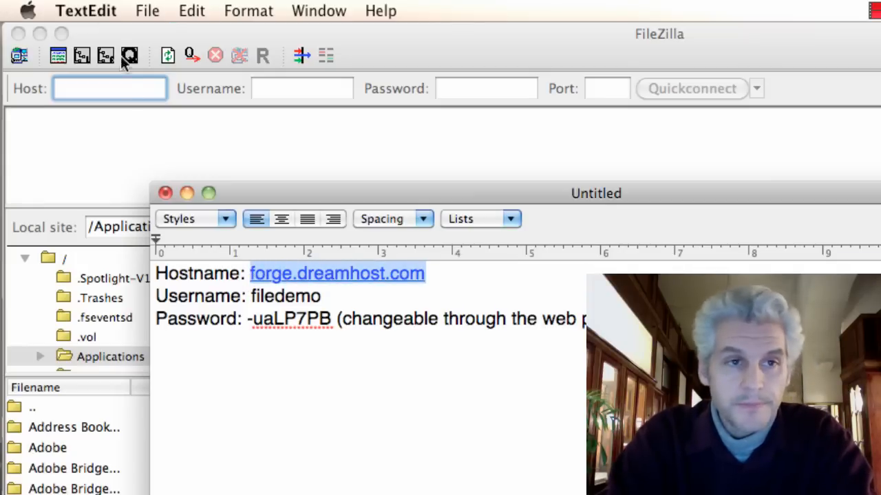
Enter username filedemo and the password from the notes, then Quickconnect to forge.dreamhost.com
click(108, 89)
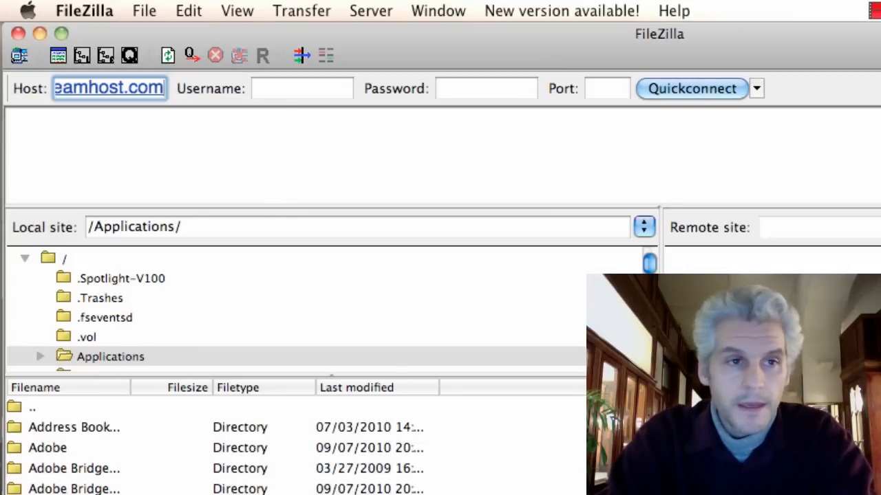
click(291, 90)
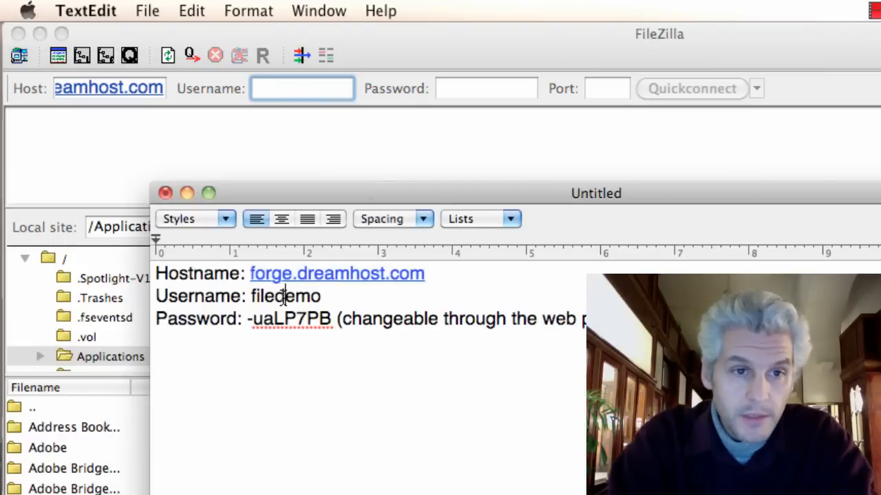
double_click(285, 296)
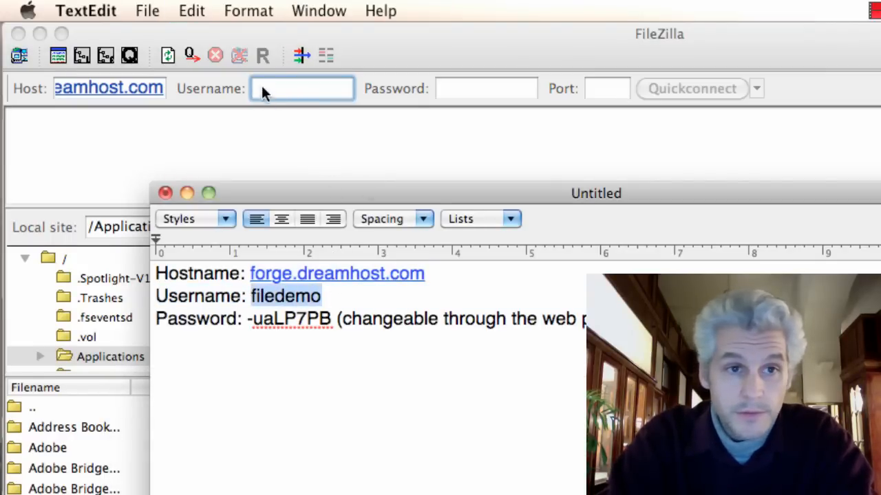
text(filedemo)
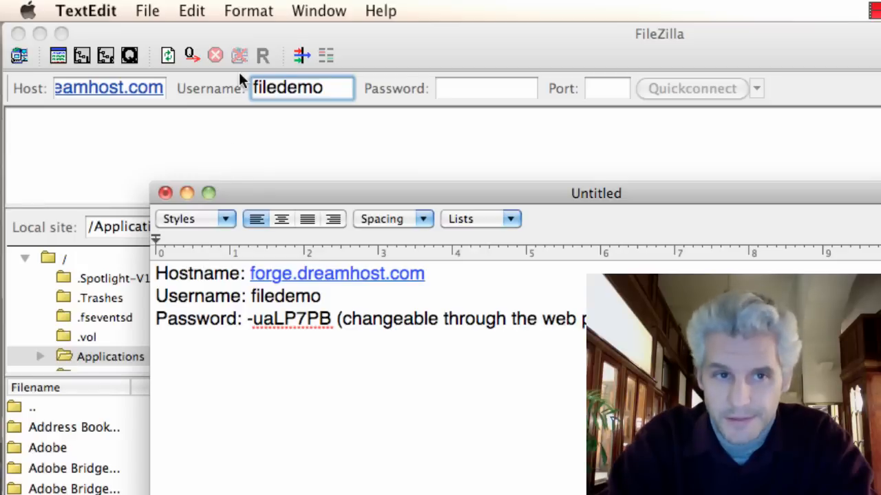
click(328, 320)
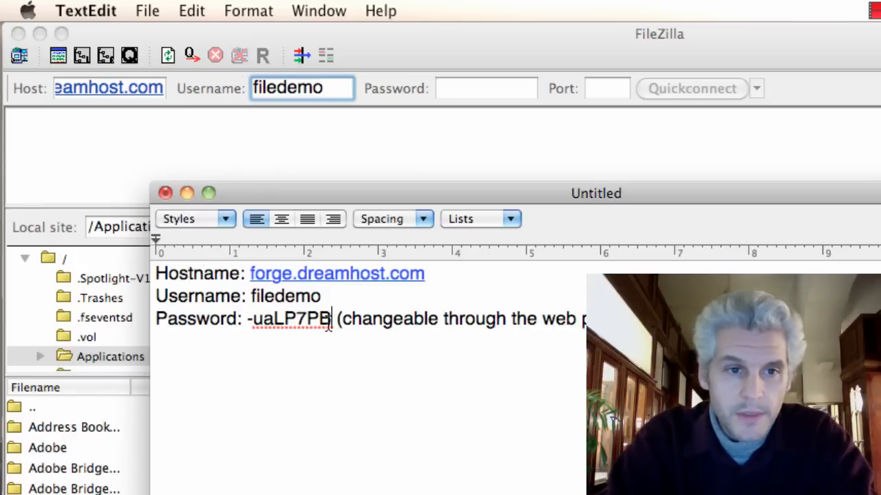
double_click(289, 319)
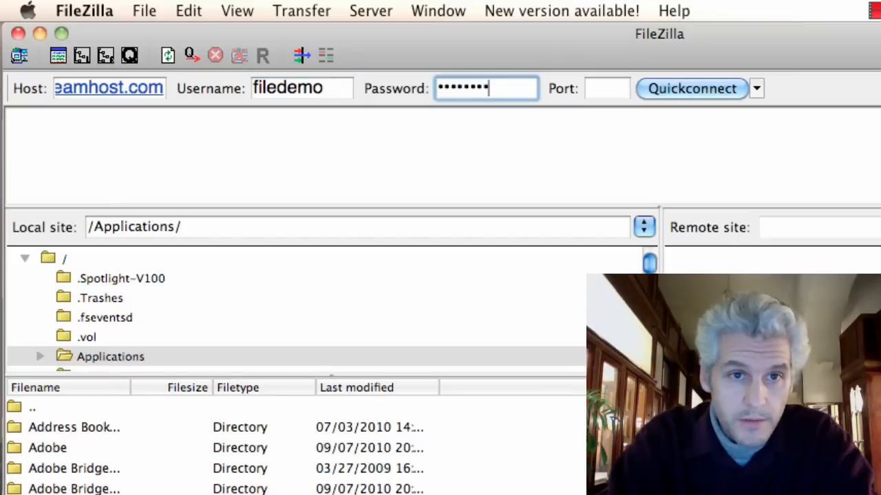
click(691, 88)
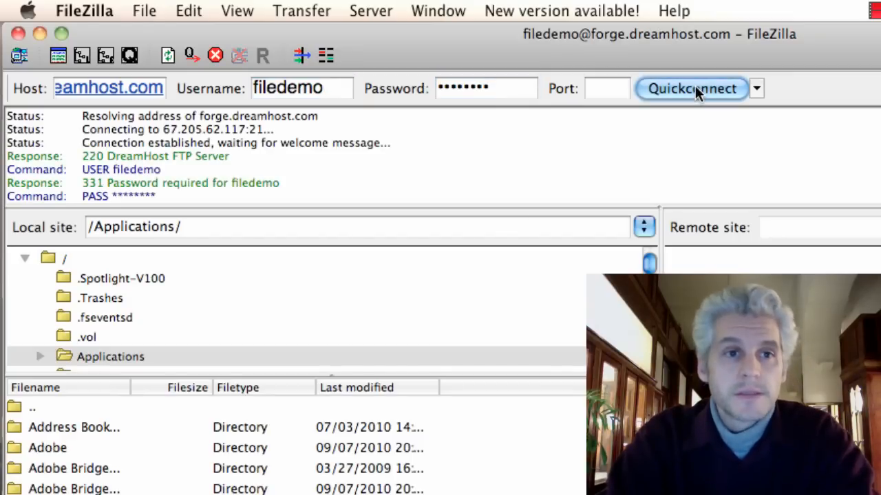
Quickconnect again and confirm the remote root lists the Maildir and logs folders
click(692, 88)
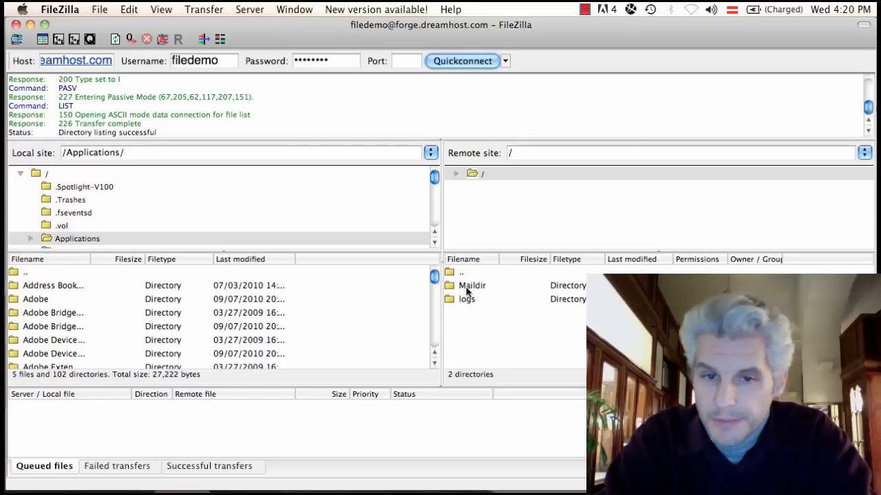
mouse_move(467, 328)
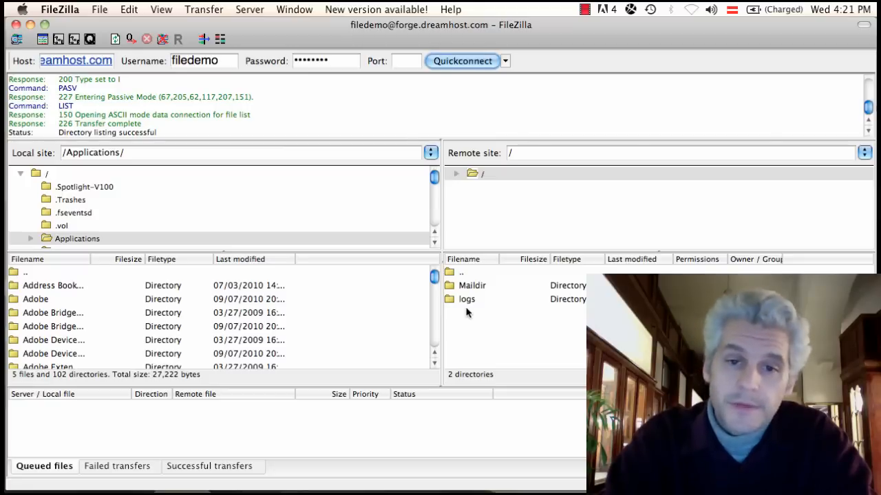
mouse_move(329, 321)
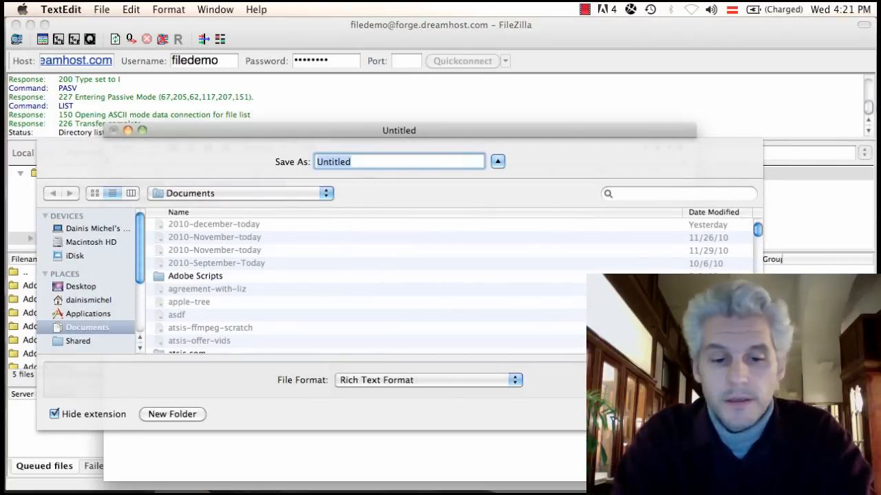
Save the TextEdit login note as a Rich Text Format file named 'big'
text(big)
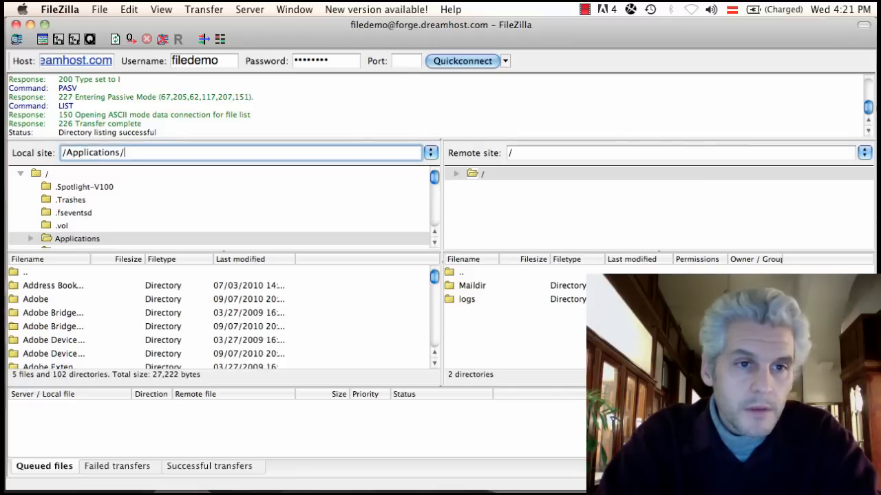
Find big-file in Finder by searching 'big-fi' and upload it to the remote root
click(20, 271)
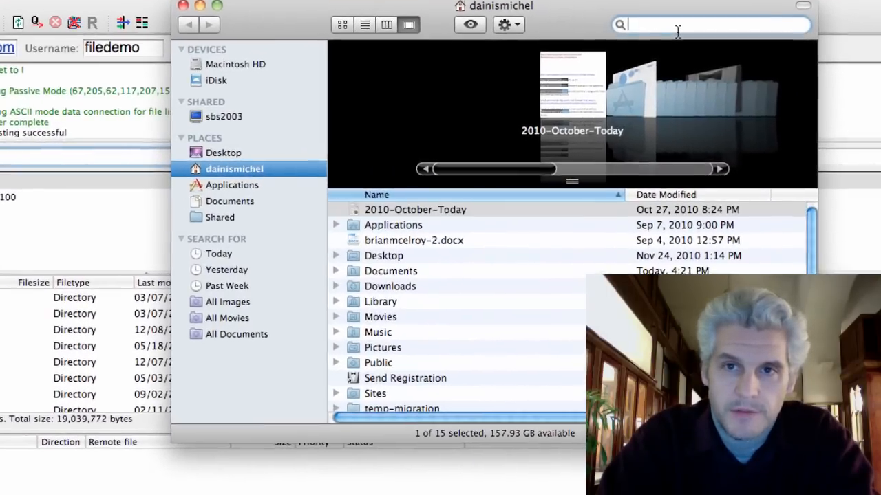
text(big-fi)
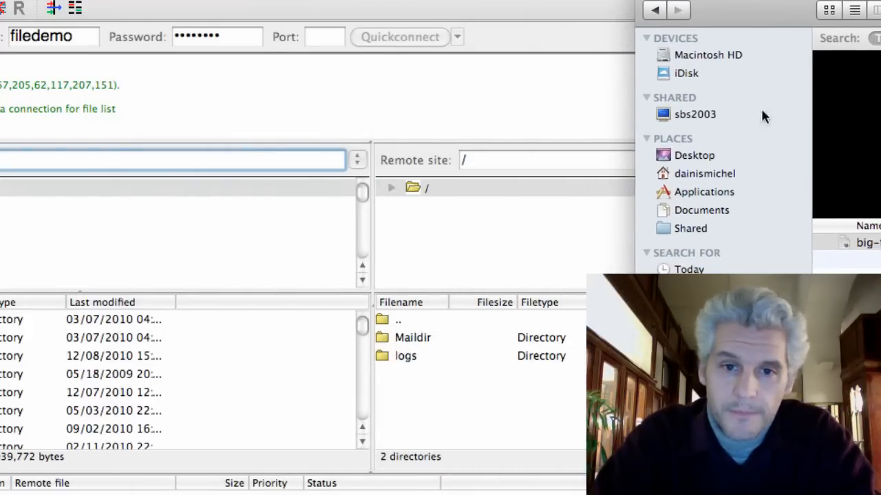
click(867, 242)
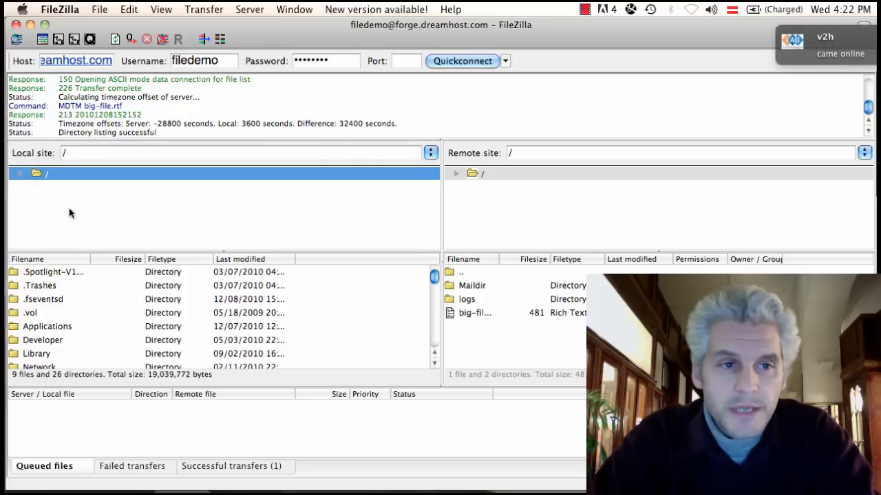
mouse_move(522, 268)
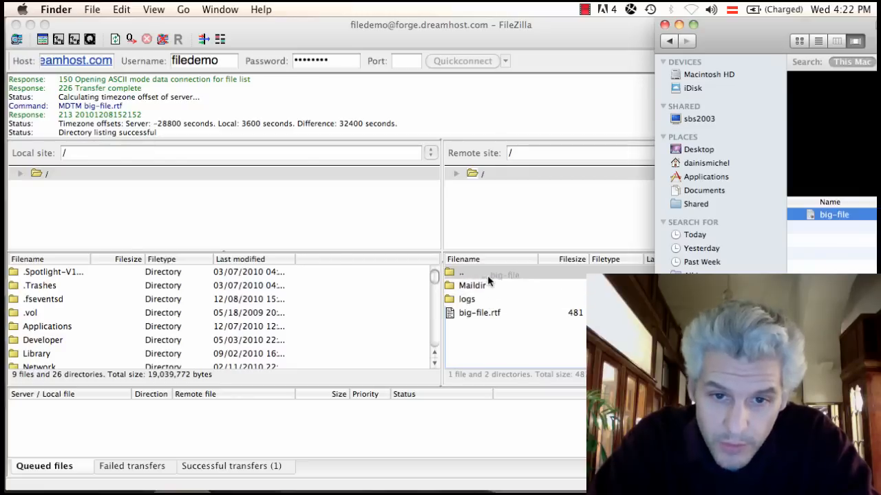
mouse_move(499, 322)
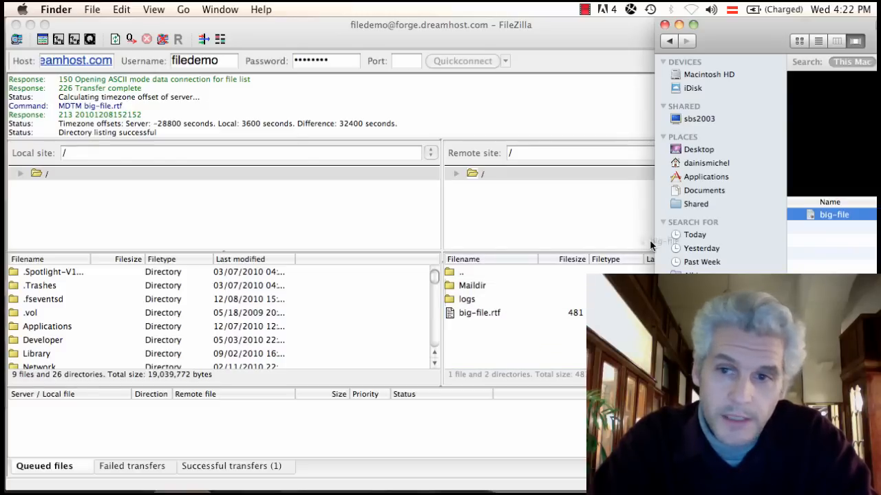
click(830, 214)
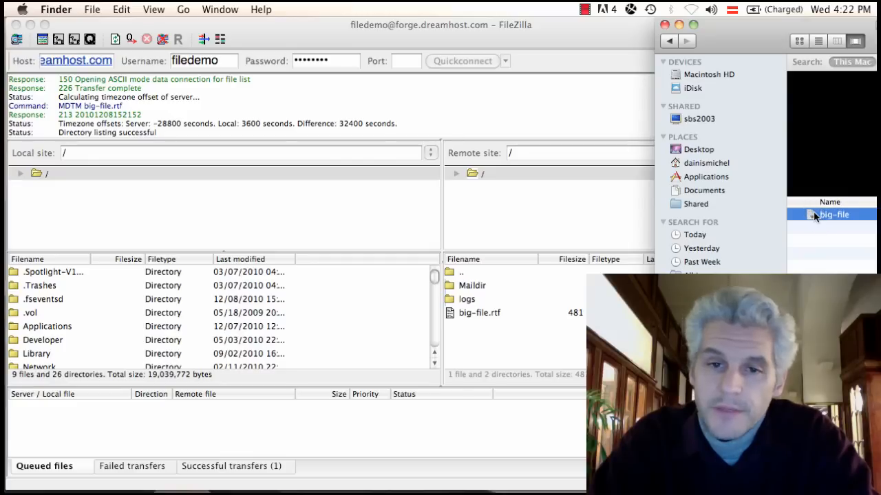